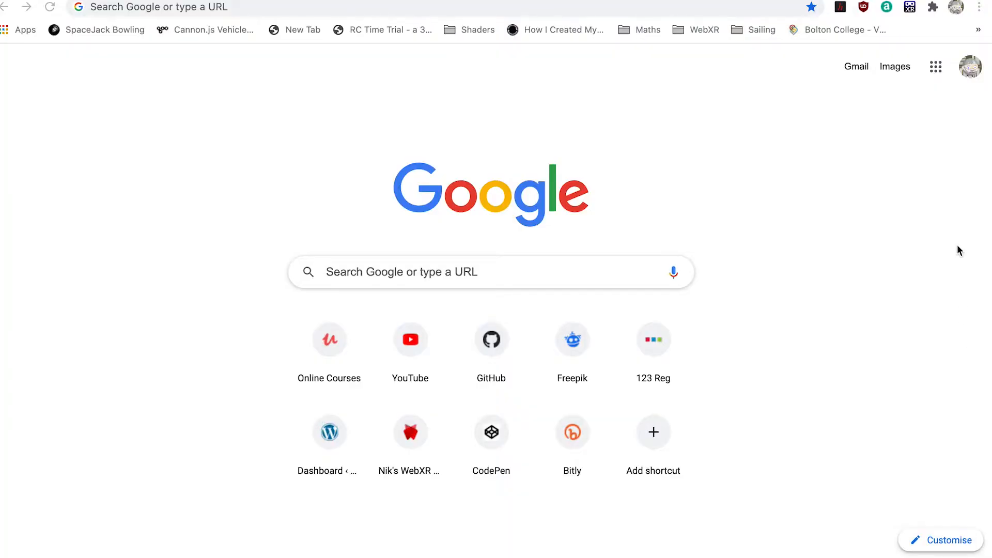
pyautogui.moveTo(839, 165)
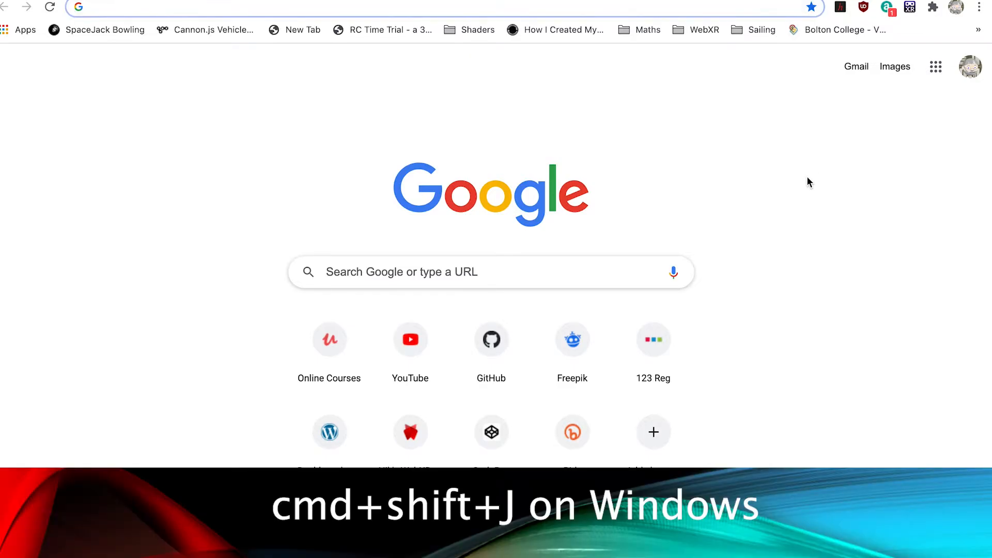
# Open Chrome Developer Tools with the Console tab beside the new tab page.
pyautogui.press('cmd+shift+j')
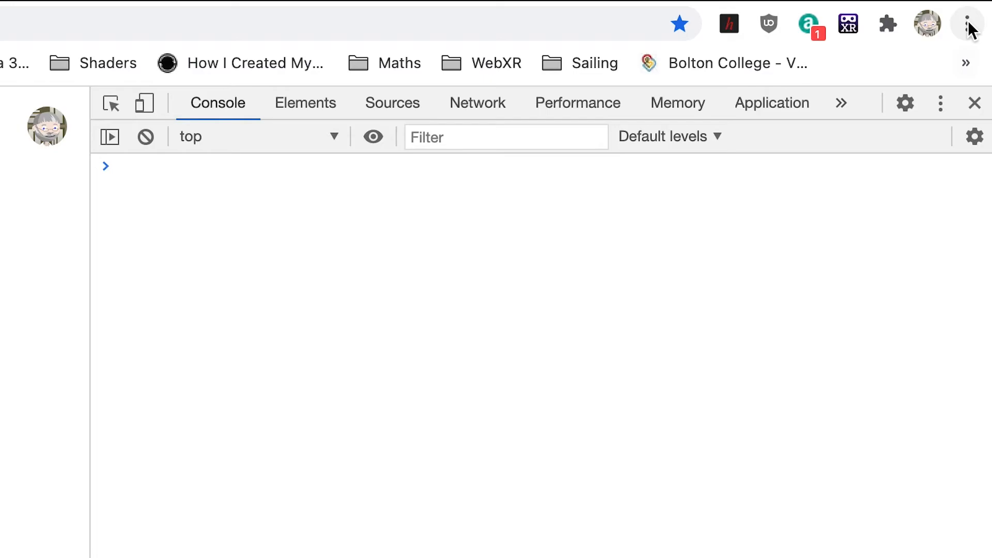
pyautogui.click(967, 25)
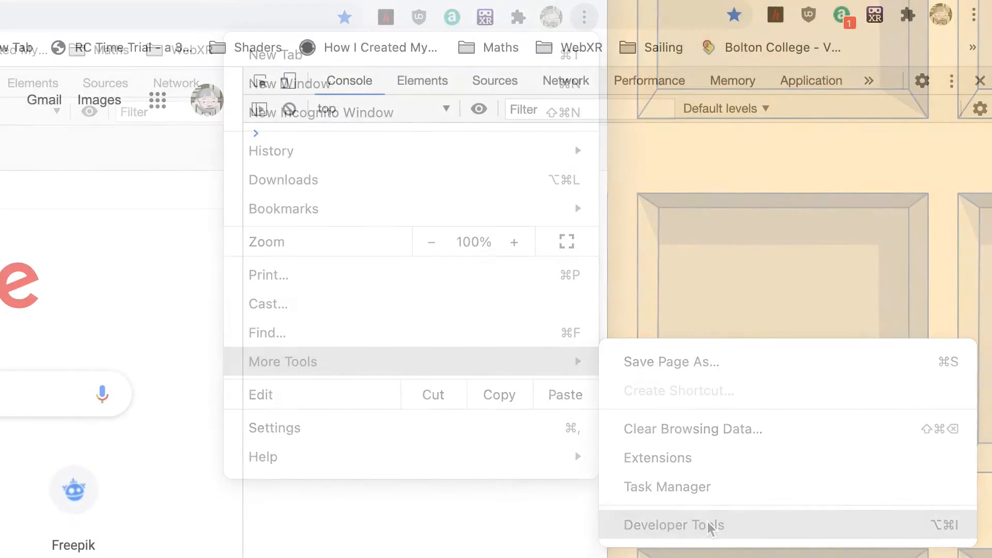
pyautogui.click(672, 525)
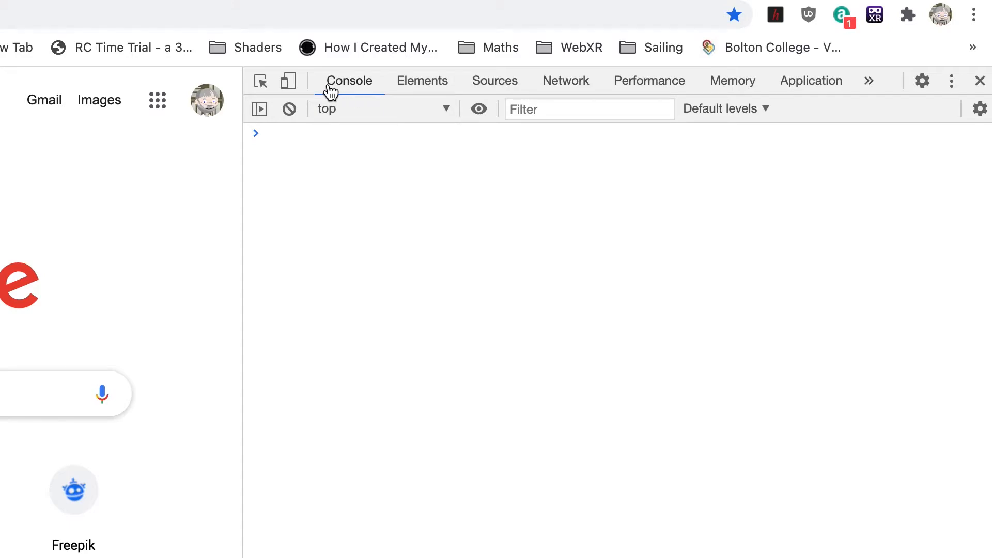
# Declare x = 3 and y = 5 in the Console, then evaluate x + y (8) and y - x (2).
pyautogui.write('let x = 3')
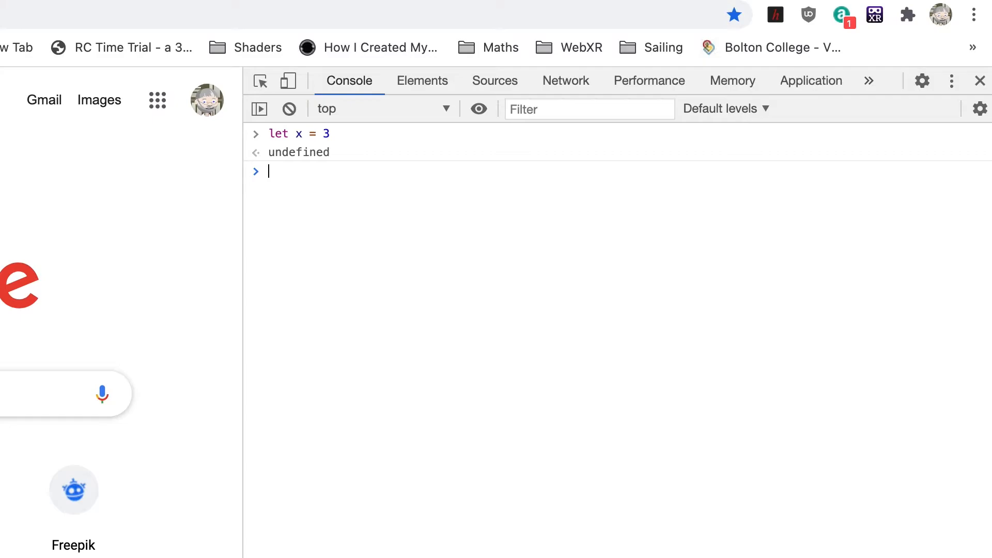
pyautogui.write('x')
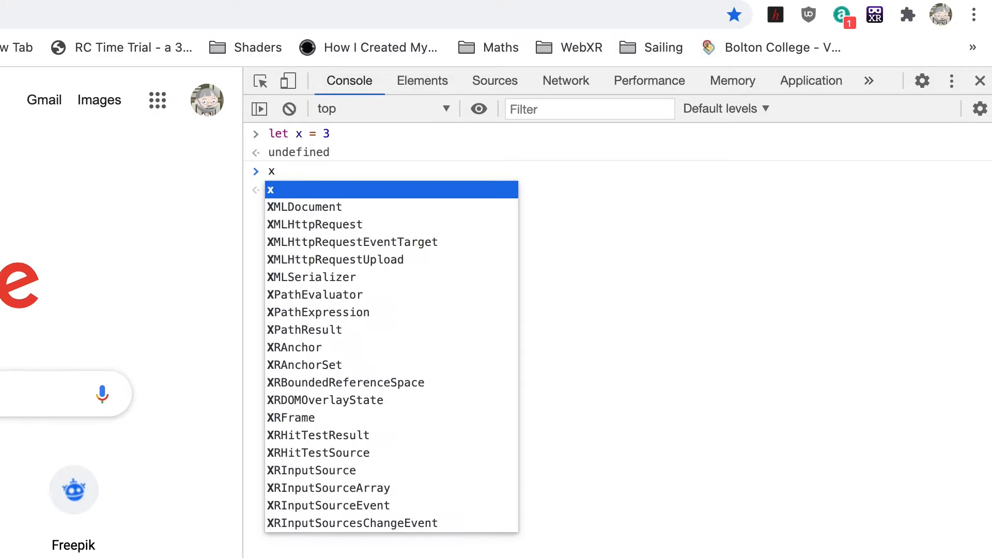
pyautogui.press('Enter')
pyautogui.write('let y = 5')
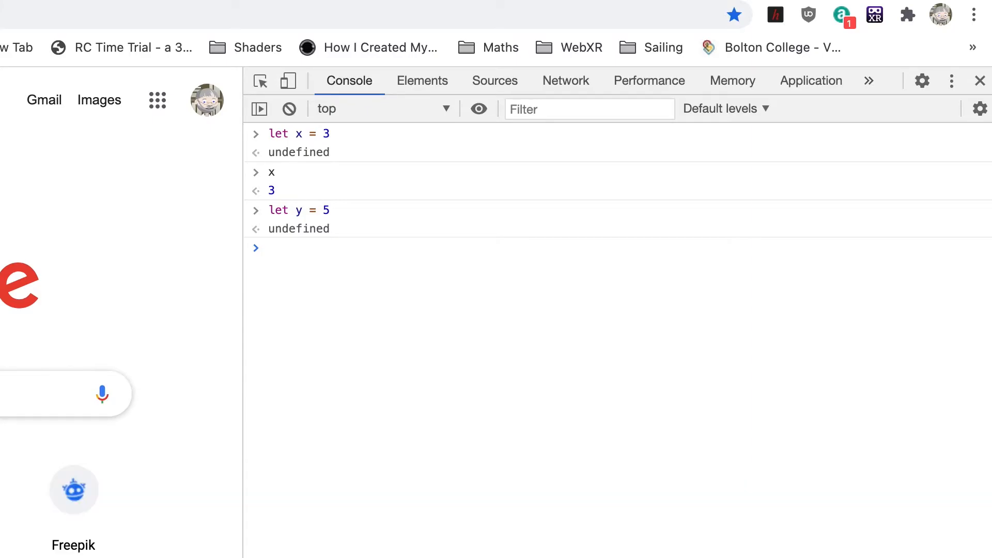
pyautogui.write('x + y')
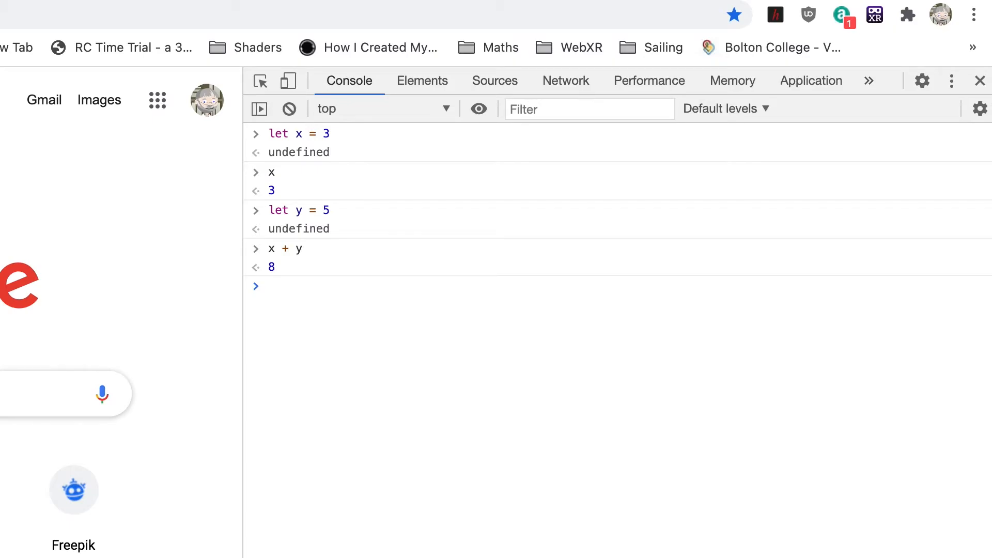
pyautogui.click(272, 286)
pyautogui.write('y - x')
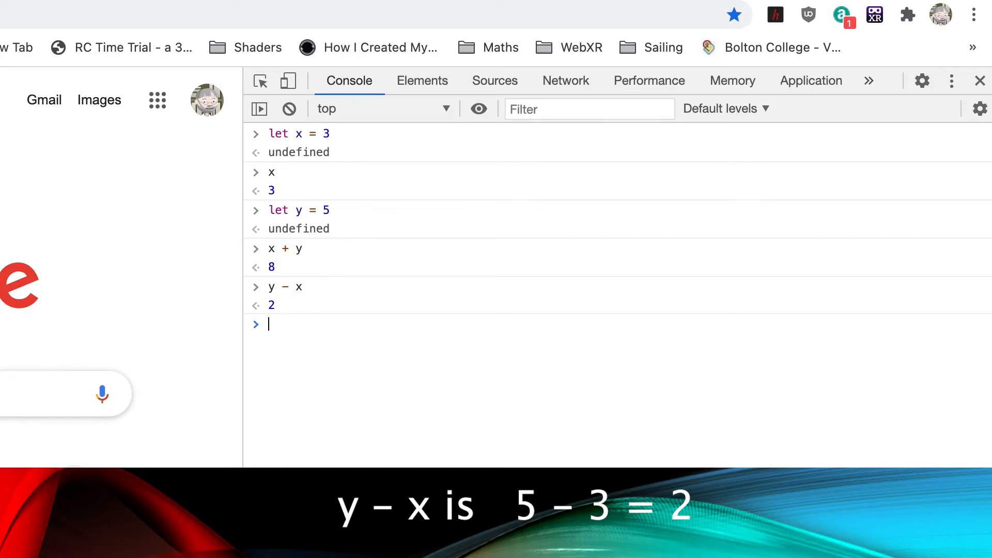
pyautogui.moveTo(757, 351)
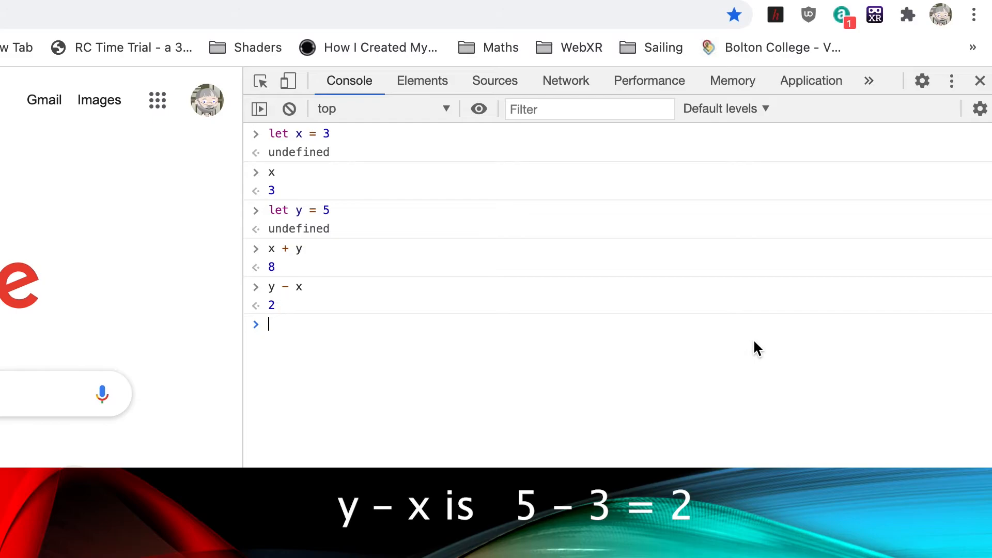
# Enter let result = x + y, then reassign x = 12.
pyautogui.write('let result = x + y')
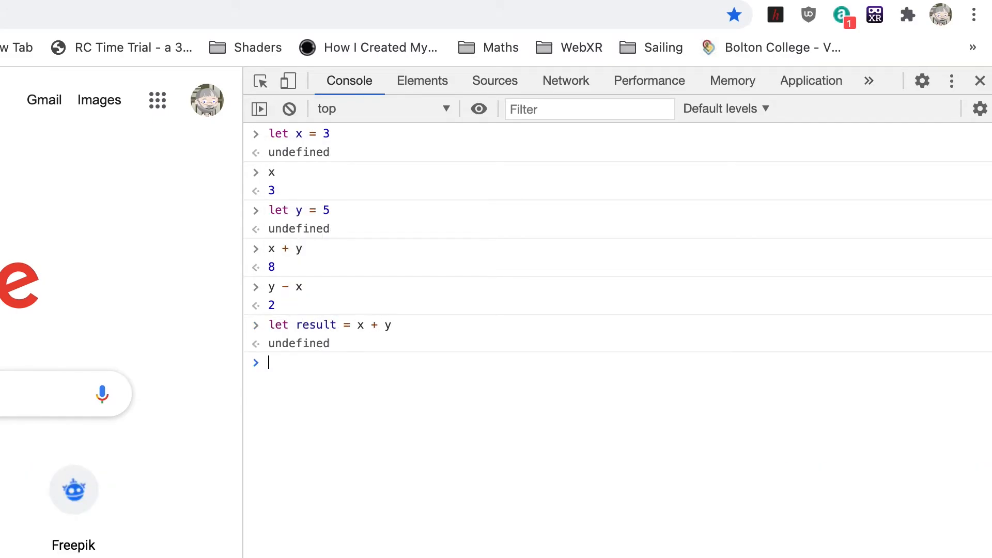
pyautogui.write('res')
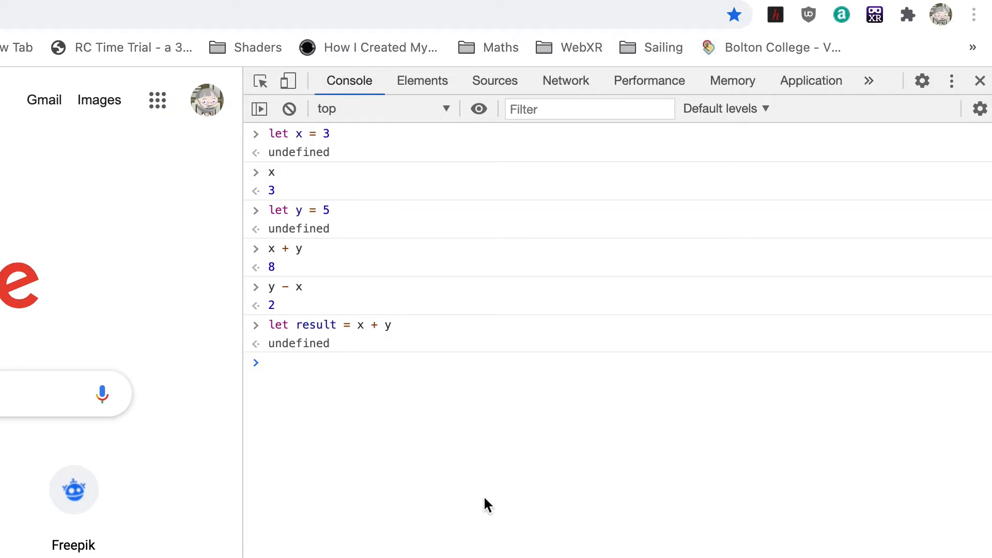
pyautogui.write('x = 12')
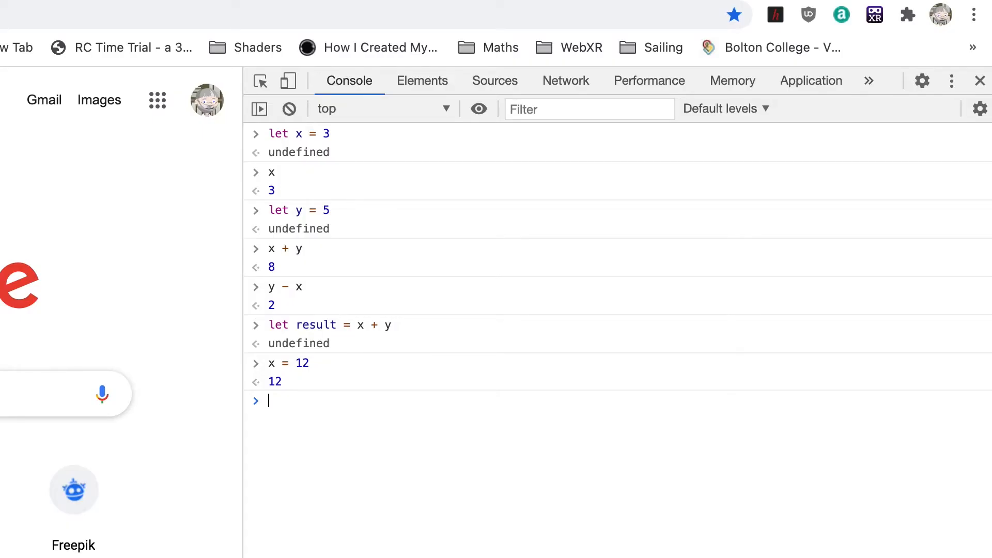
pyautogui.moveTo(402, 108)
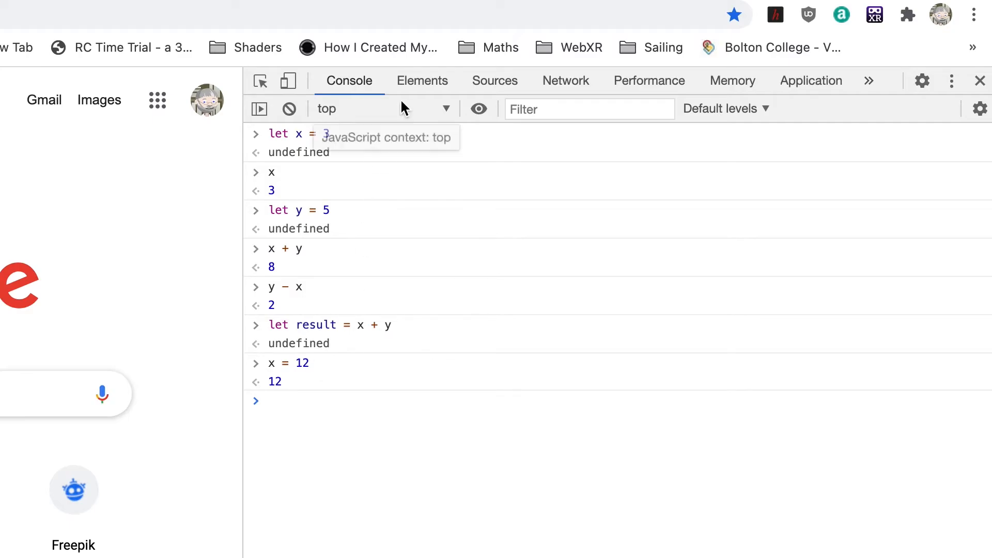
# Pin a live expression watching result, then reassign result = x + y so it shows 17.
pyautogui.click(479, 109)
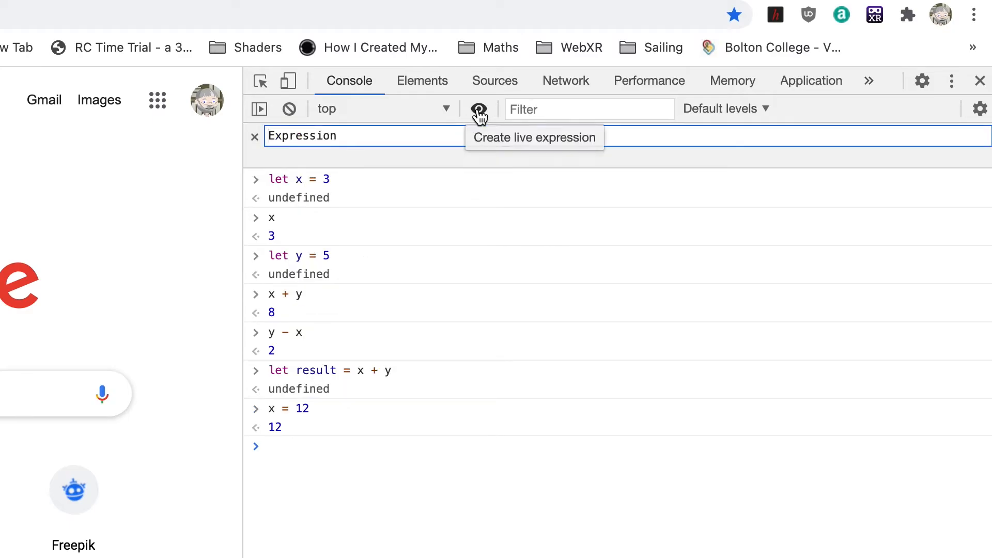
pyautogui.write('result')
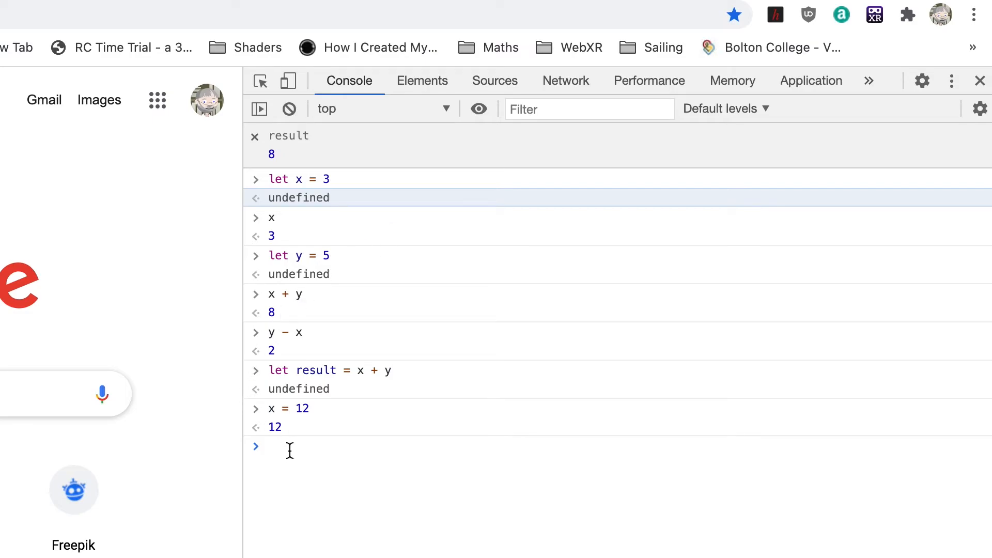
pyautogui.click(272, 446)
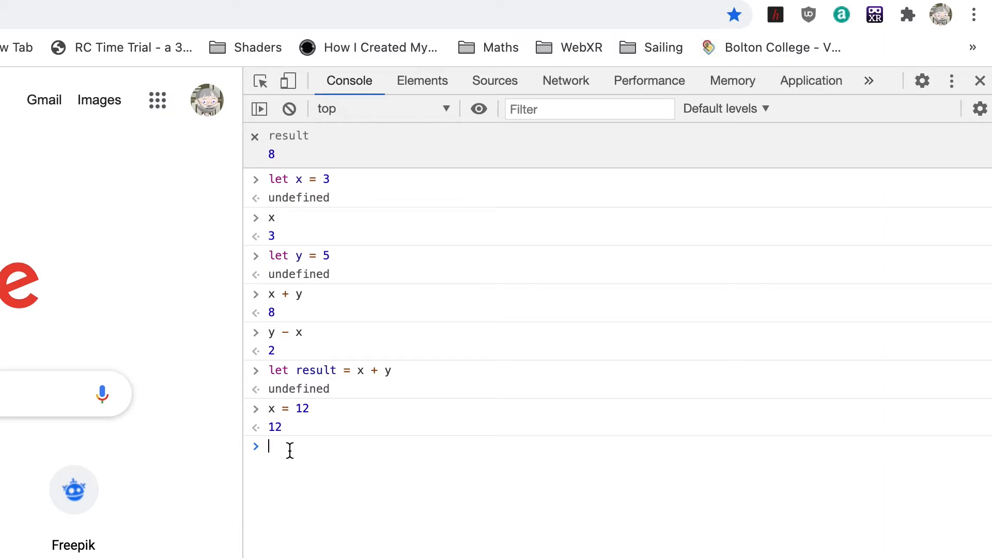
pyautogui.write('result = x + y')
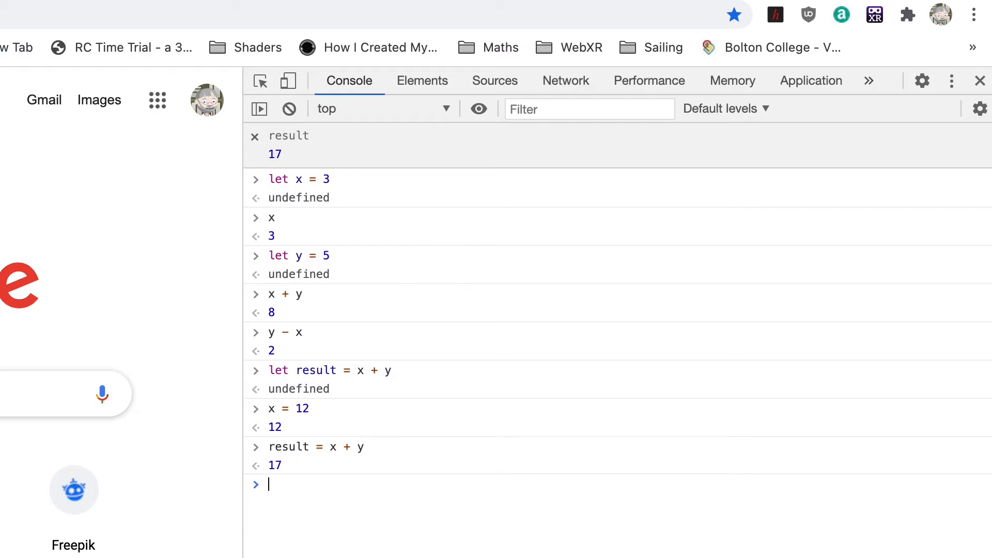
# Declare const z = 7, try z = 8 to trigger a TypeError, and confirm z is 7.
pyautogui.write('const')
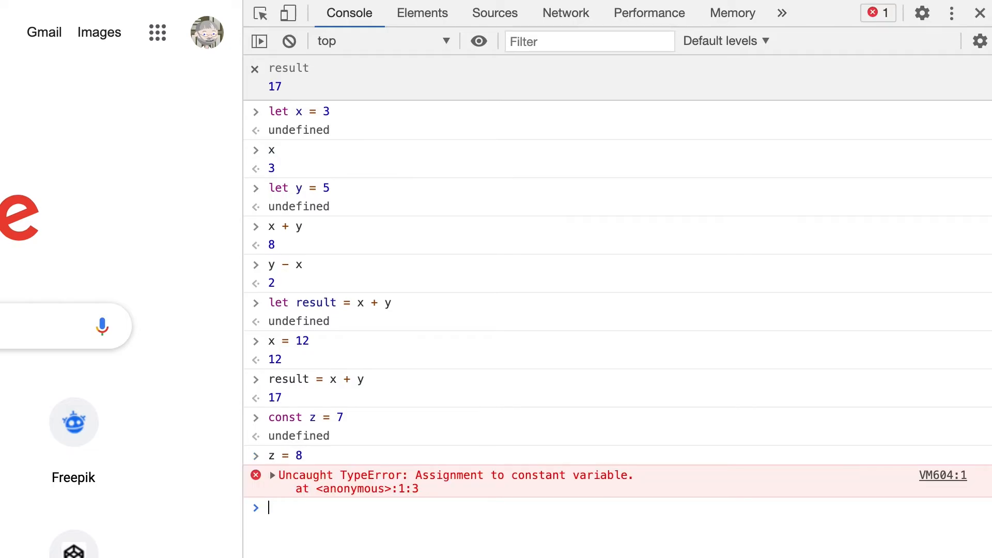
pyautogui.write('z')
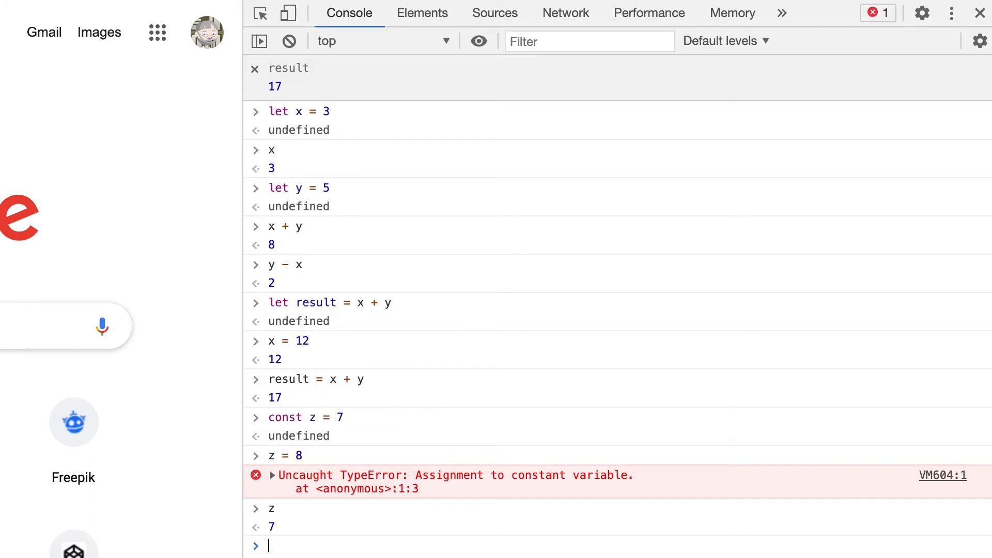
pyautogui.scroll(-3)
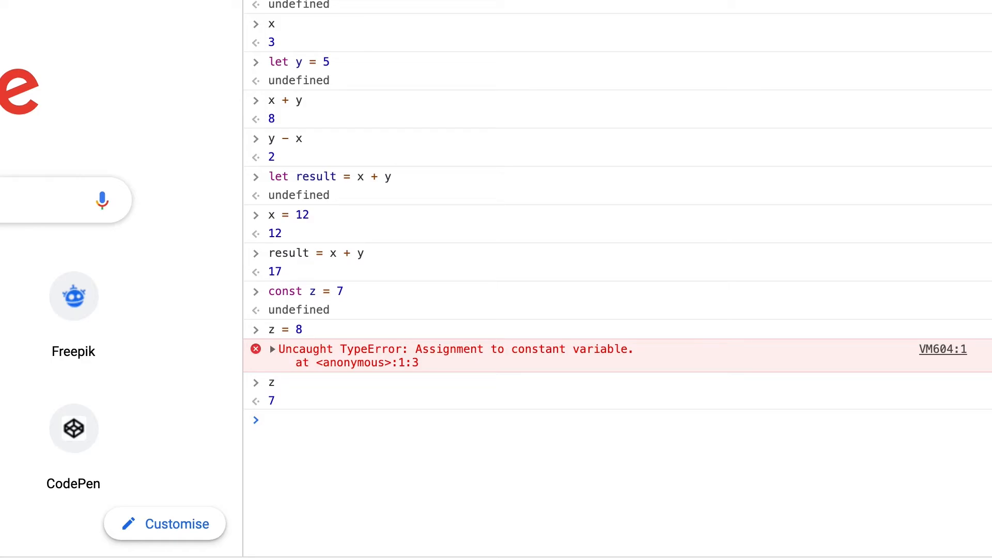
pyautogui.write('var oldScho')
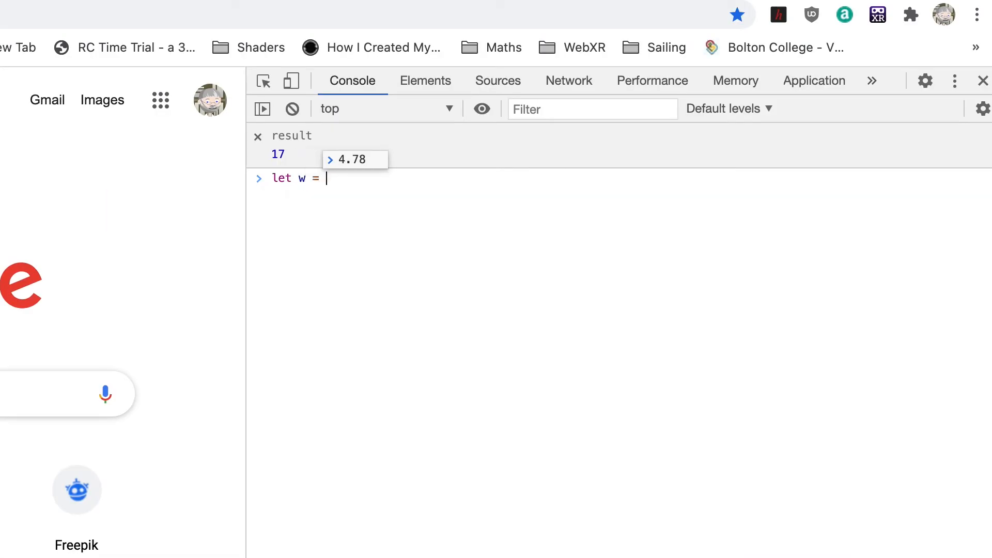
# Declare let w = 4.78 and let myName = "Nik Lever" in the cleared Console.
pyautogui.write(' 4.78')
pyautogui.press('Enter')
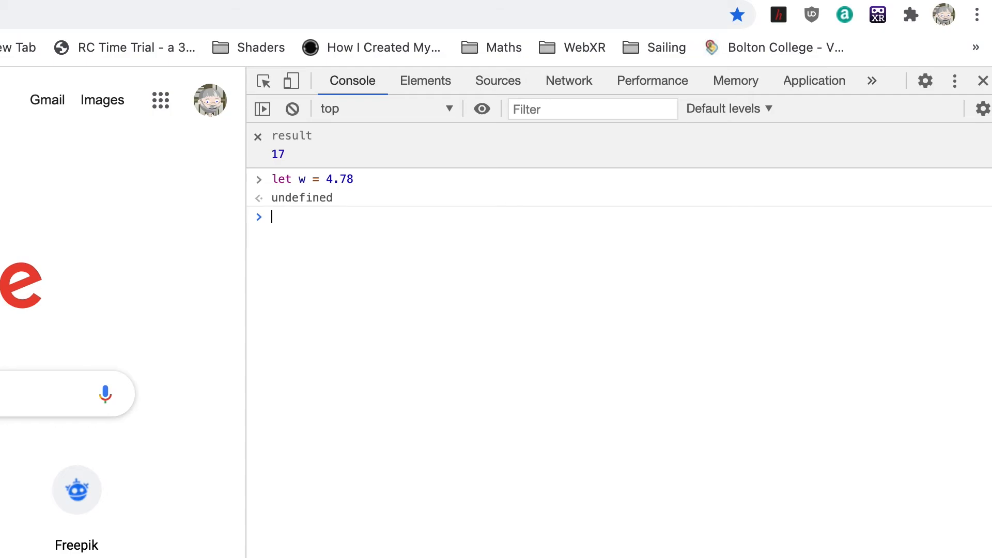
pyautogui.write('let myName =')
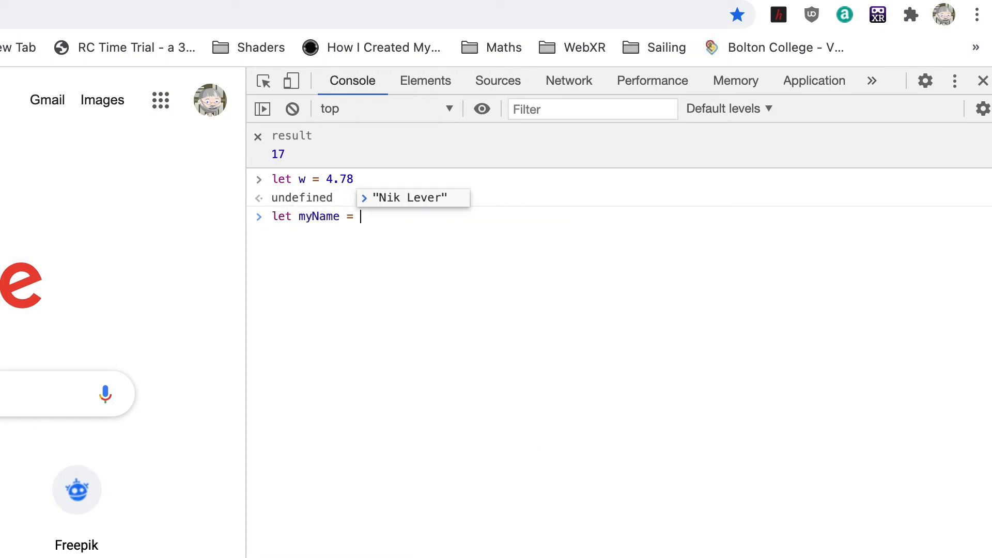
pyautogui.press('Enter')
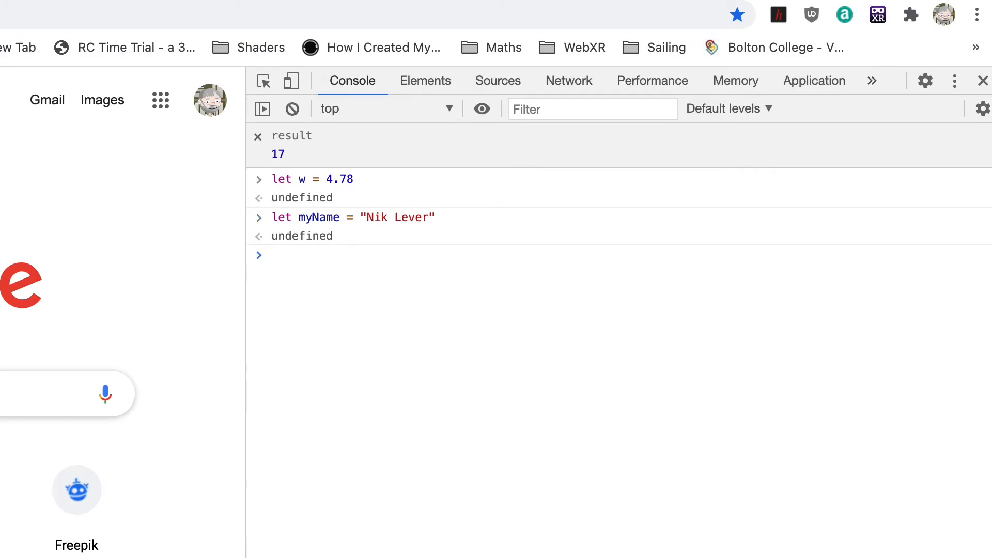
pyautogui.click(273, 255)
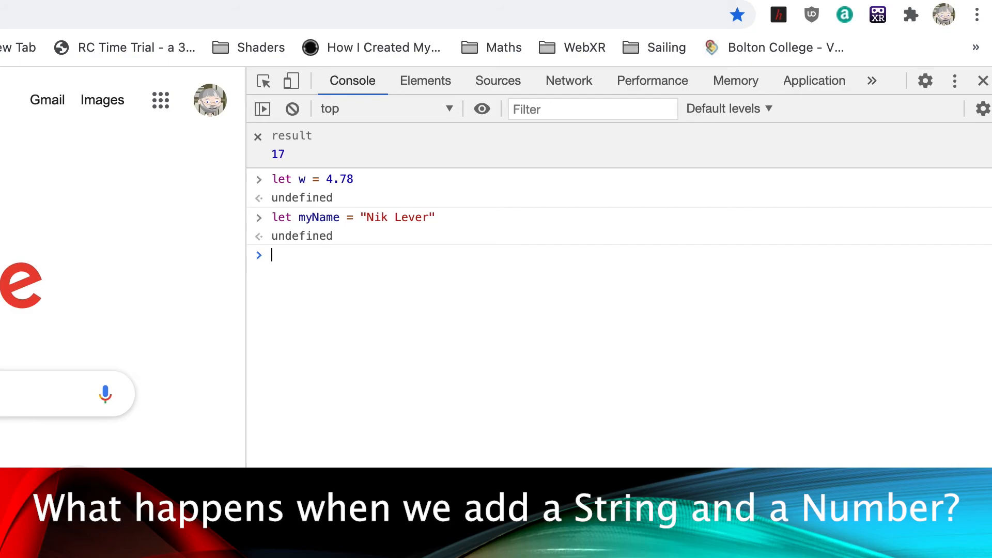
# Evaluate myName + x to get "Nik Lever12", then start declaring firstName.
pyautogui.write('myName + x')
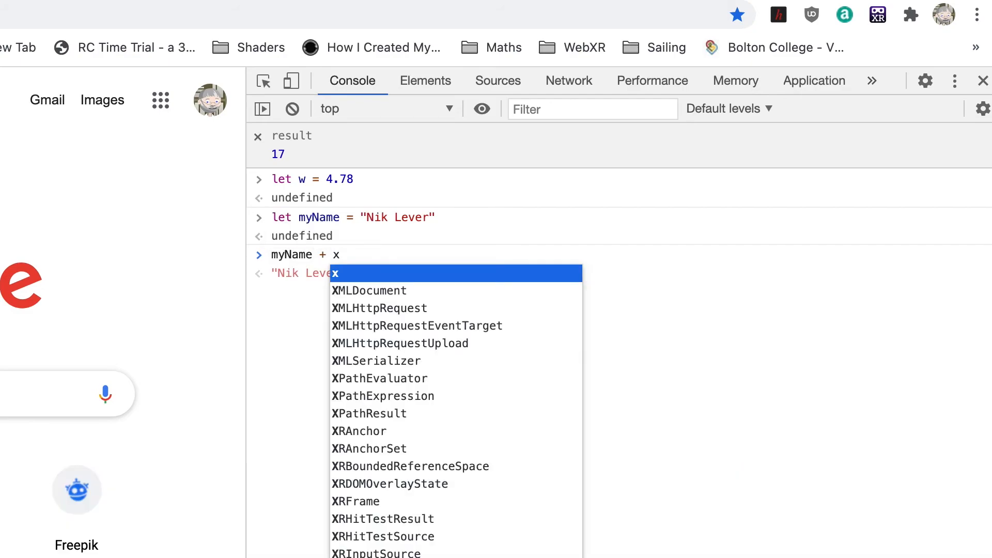
pyautogui.press('Enter')
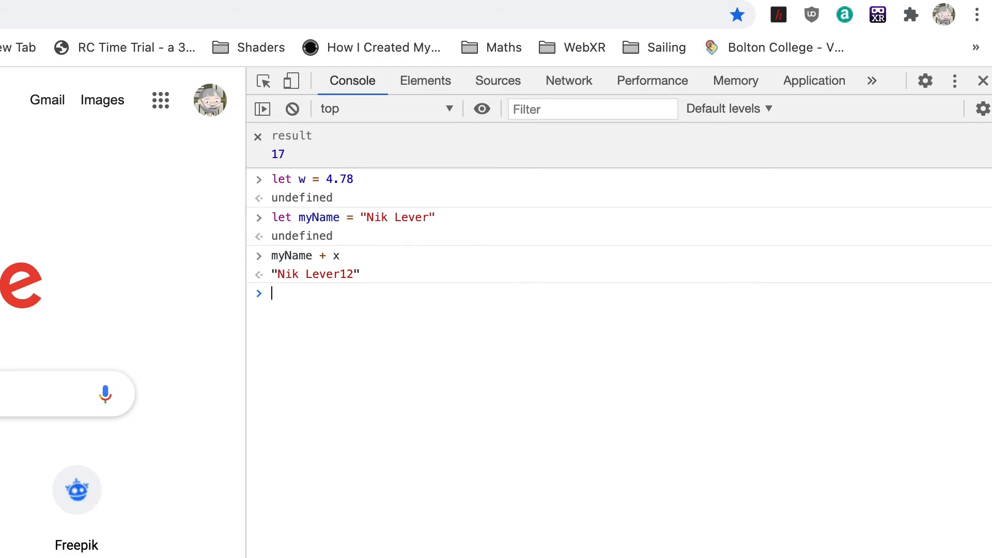
pyautogui.write('let firstName = "Nik')
pyautogui.write('let lastName = "L')
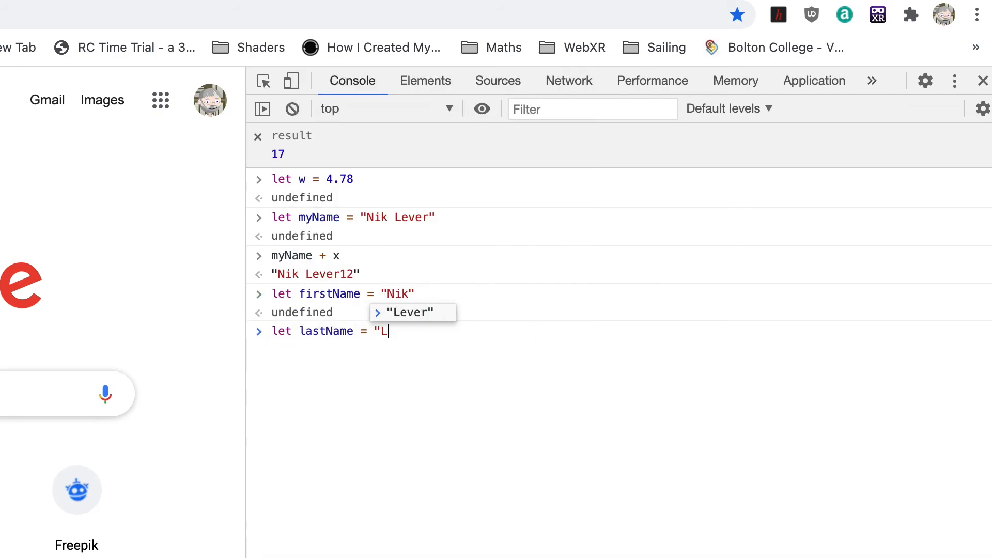
# Type let fullName = firstName + " " + lastName after declaring lastName = "Lever".
pyautogui.write('let fullName')
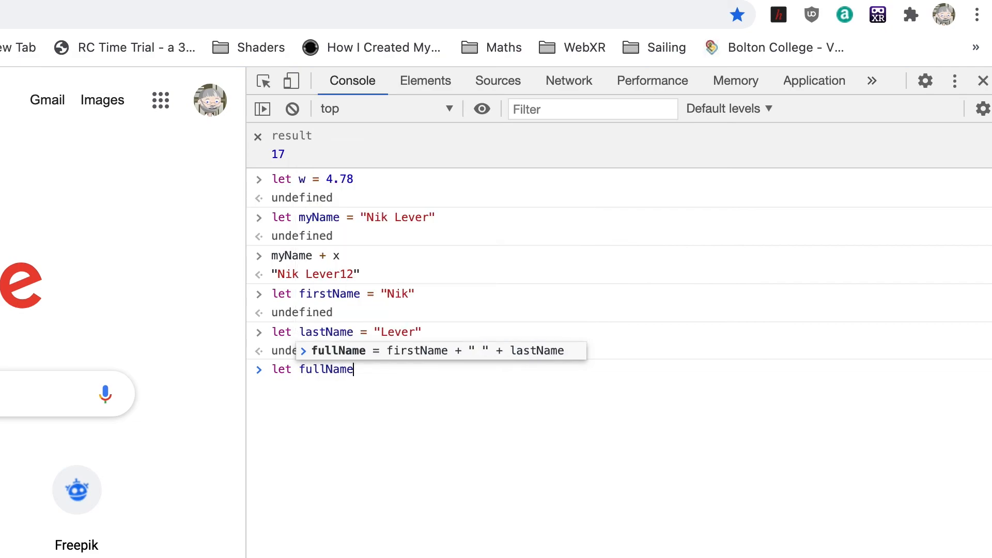
pyautogui.write('= firstName +')
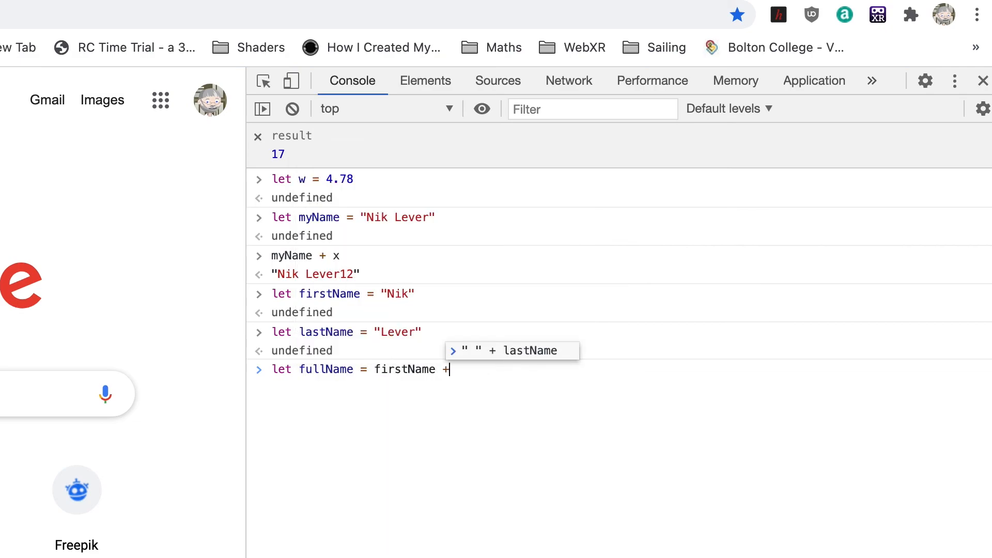
pyautogui.write('" " + last')
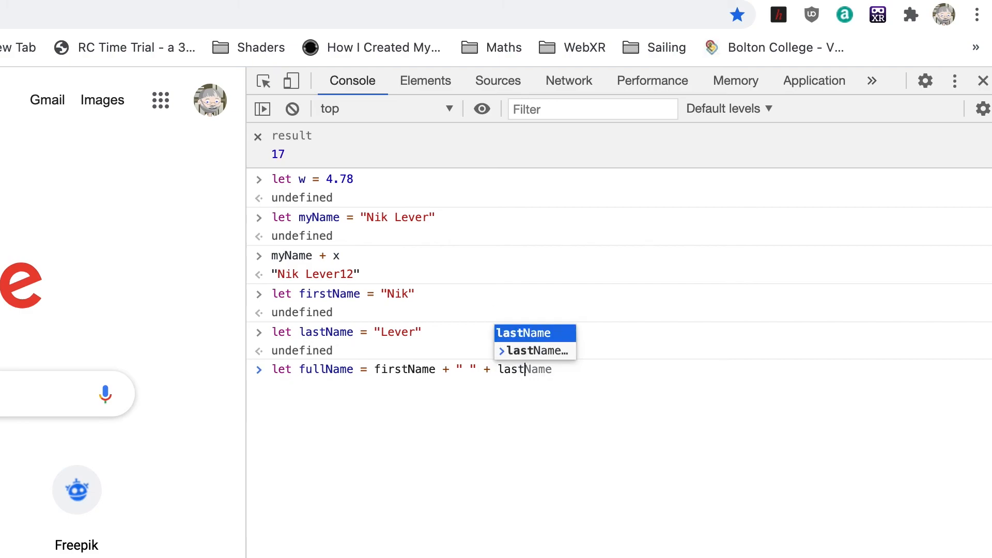